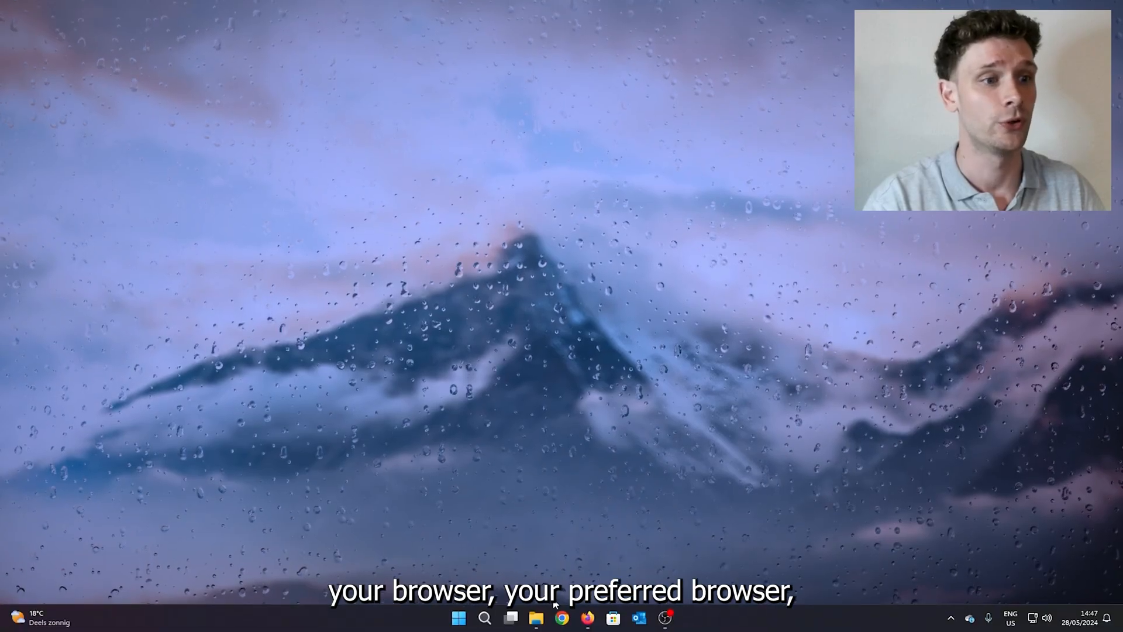
Step: Launch Chrome, search 'face', and open the 'Facebook - log in or sign up' result
left_click(561, 618)
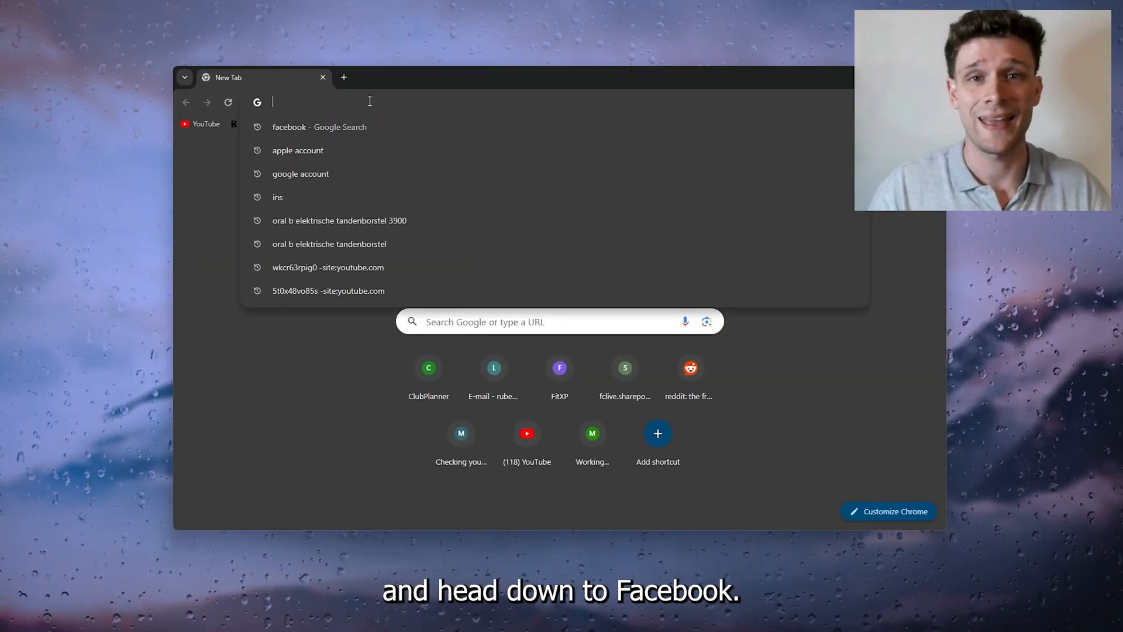
type("face")
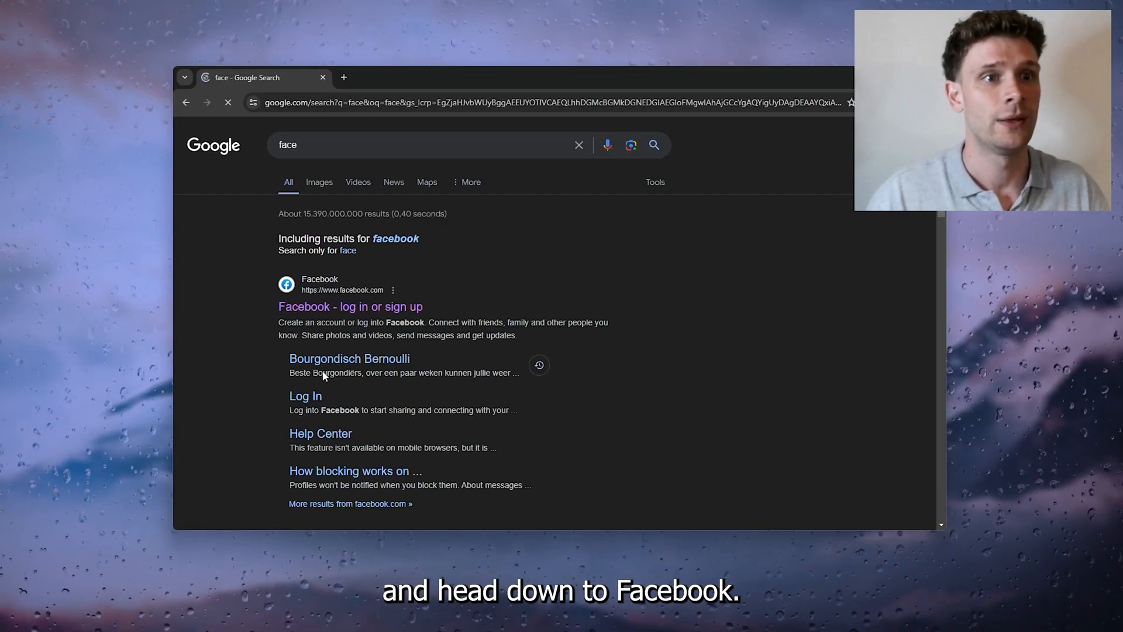
left_click(349, 307)
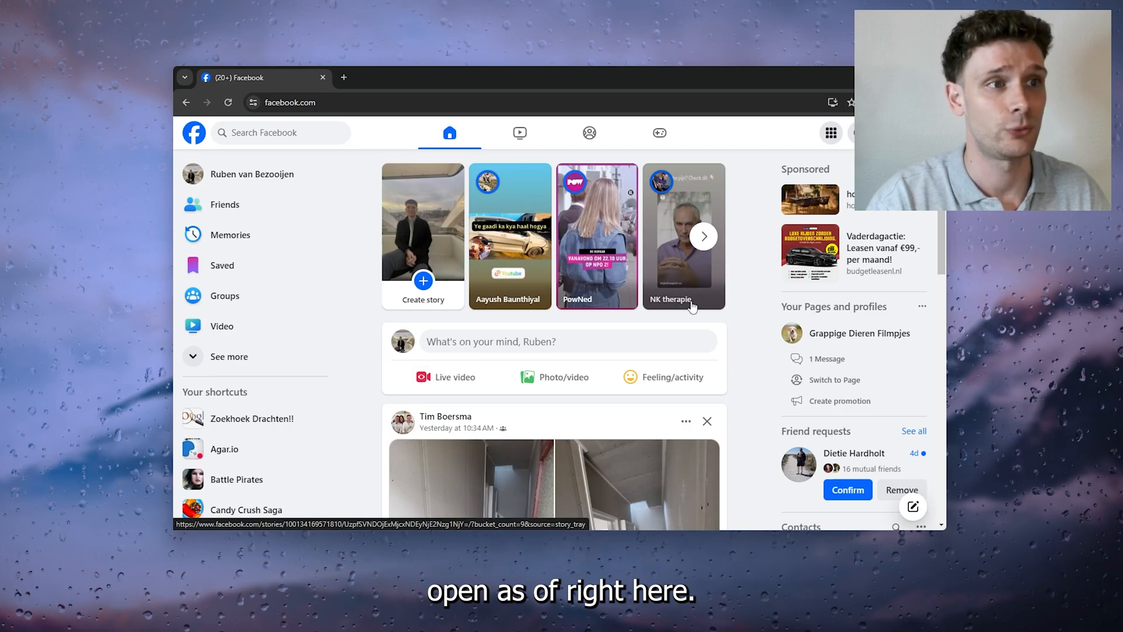
Step: Reach Facebook Settings via the profile menu's Settings & privacy option
left_click(858, 133)
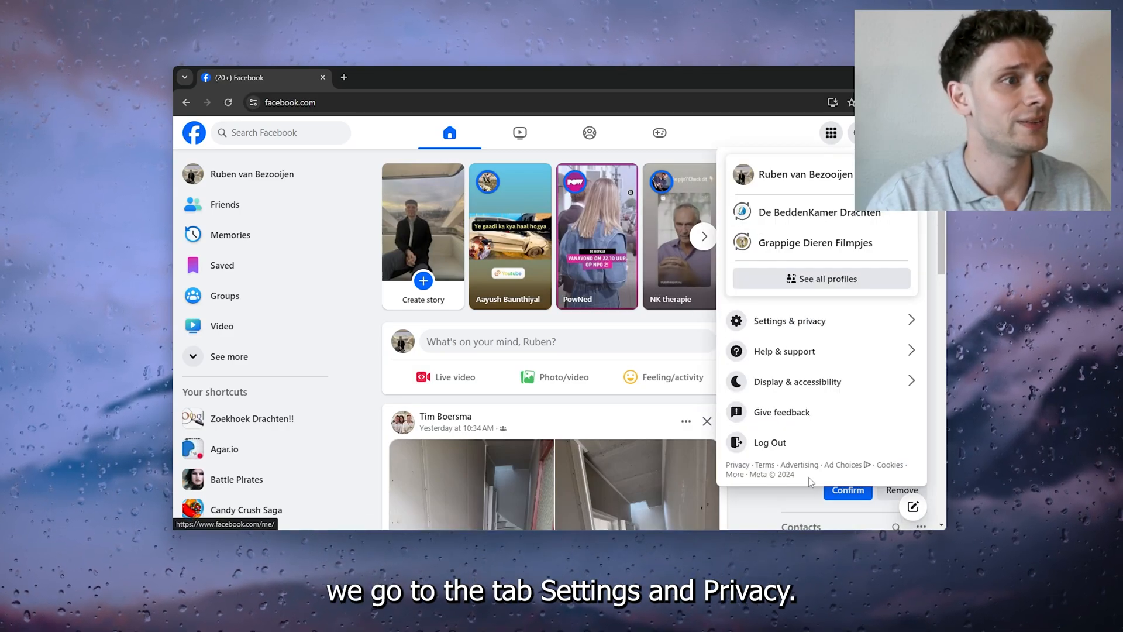
left_click(790, 320)
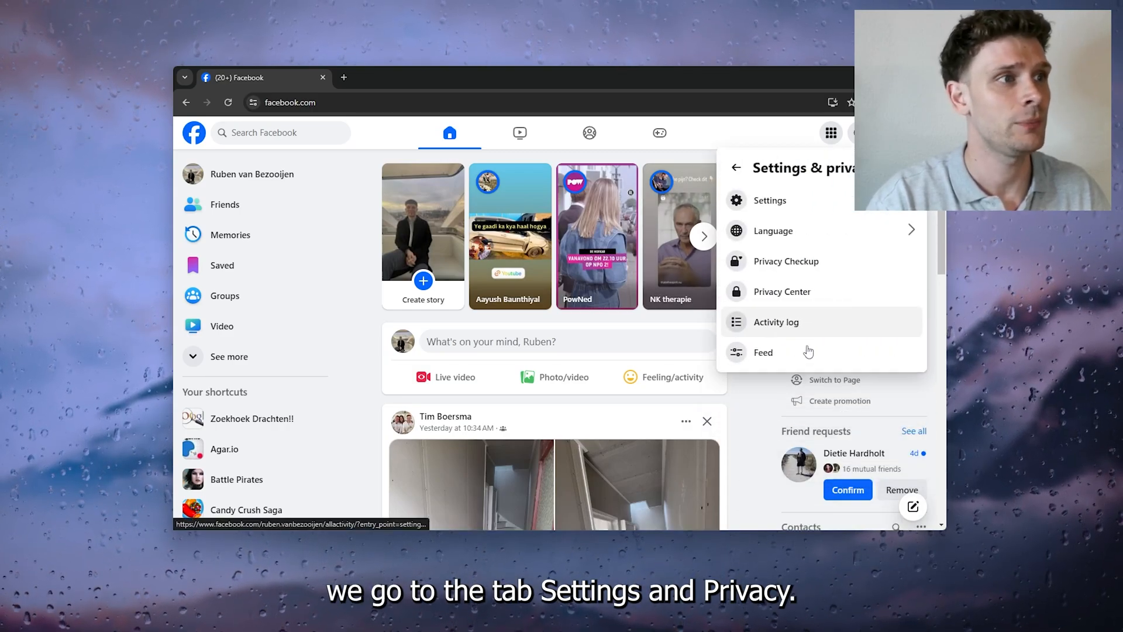
left_click(770, 201)
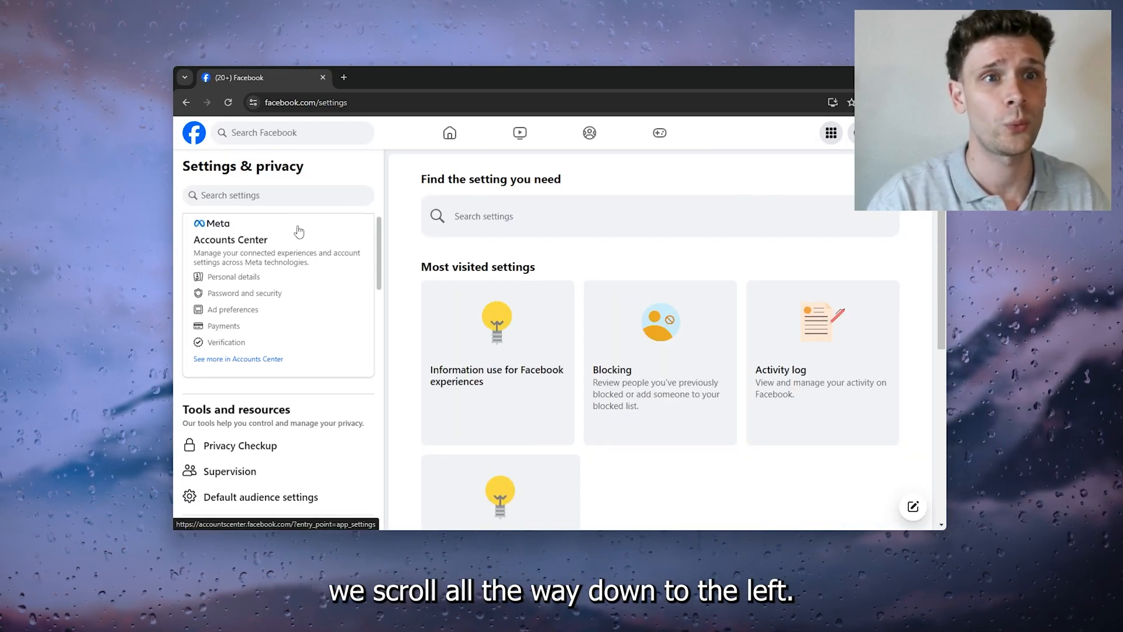
Step: Open Apps and websites under 'Your activity and permissions' in the settings sidebar
scroll("down", 3)
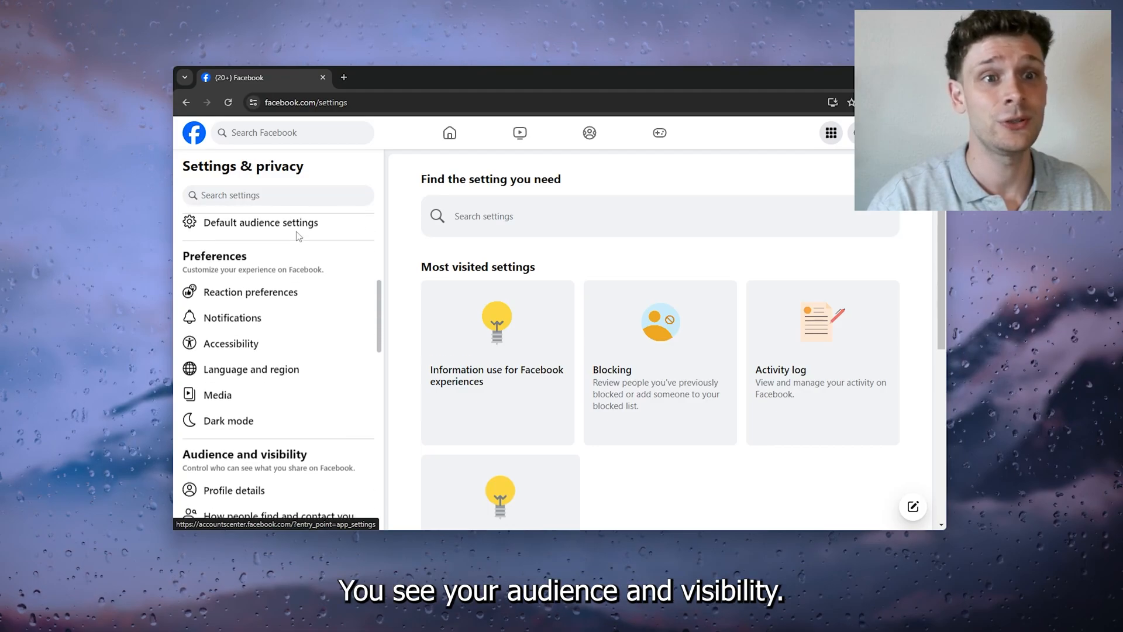
scroll("down", 3)
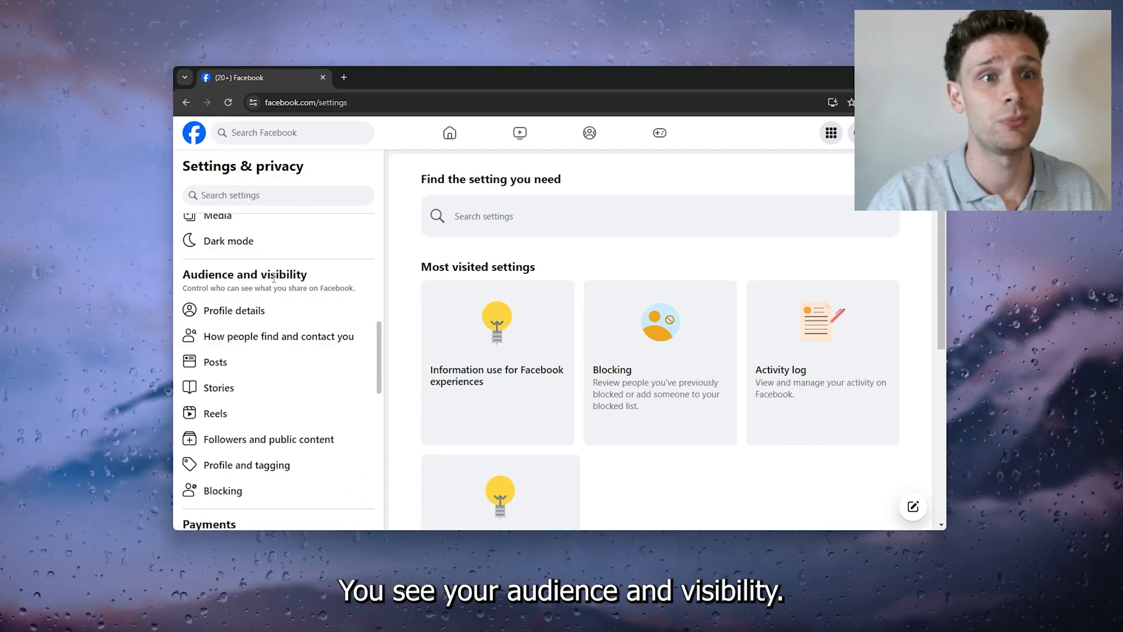
scroll("down", 3)
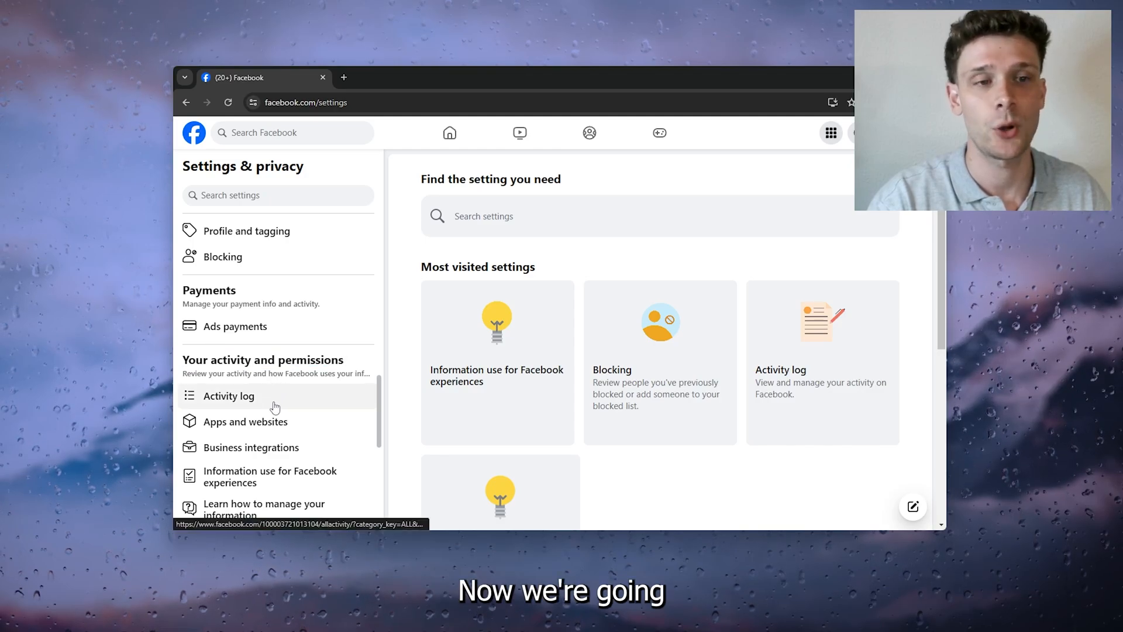
left_click(246, 421)
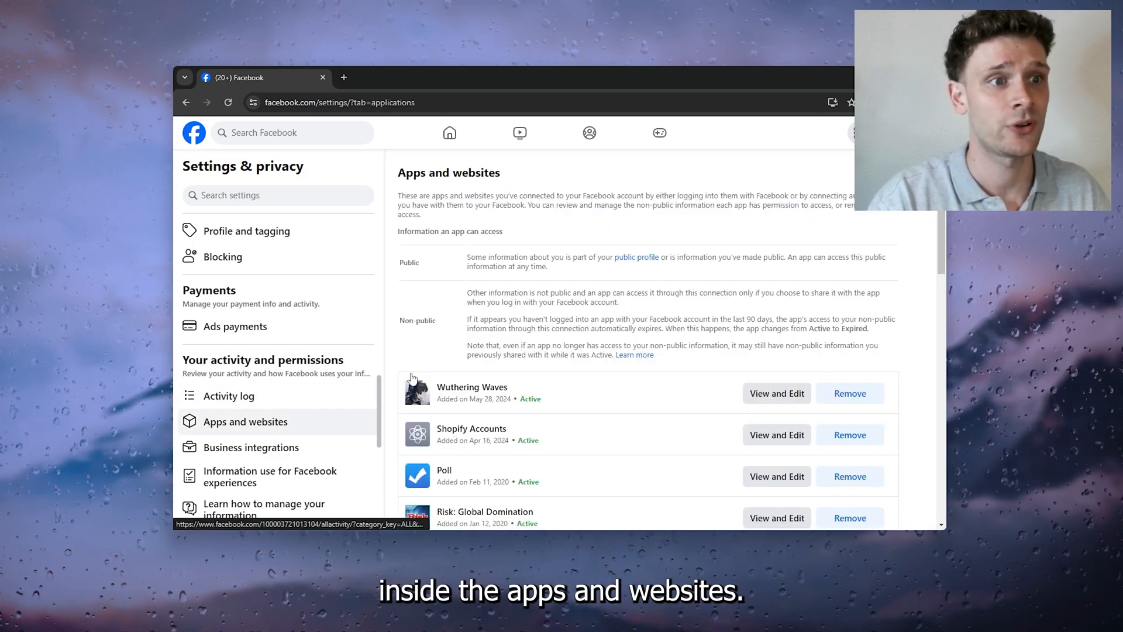
Step: Open View and Edit for Wuthering Waves in the connected apps list
scroll("down", 3)
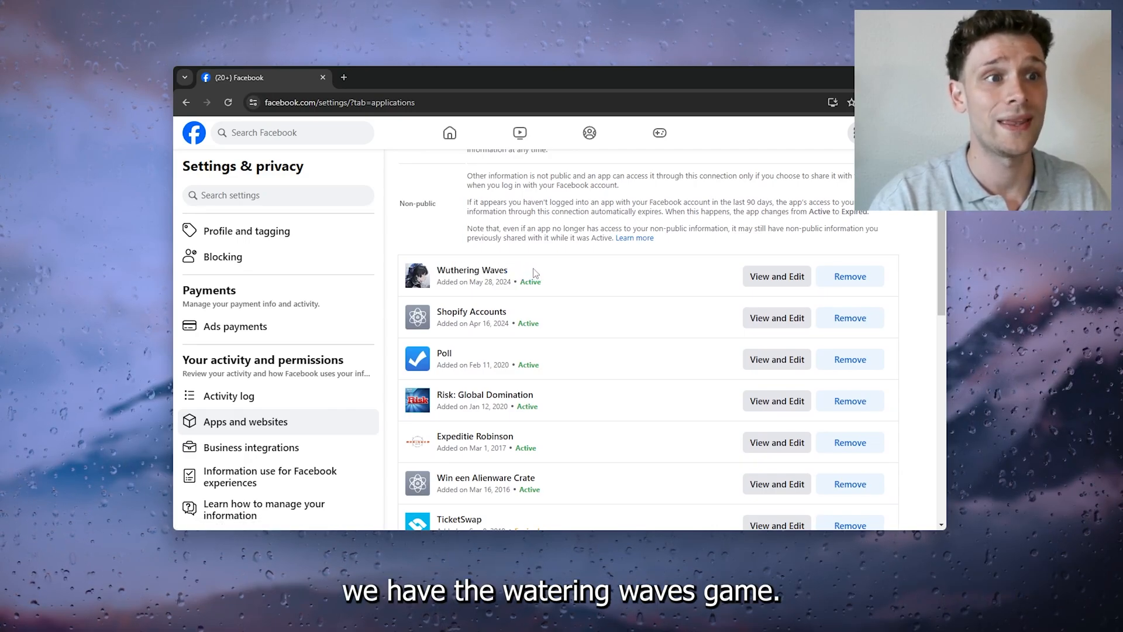
mouse_move(813, 291)
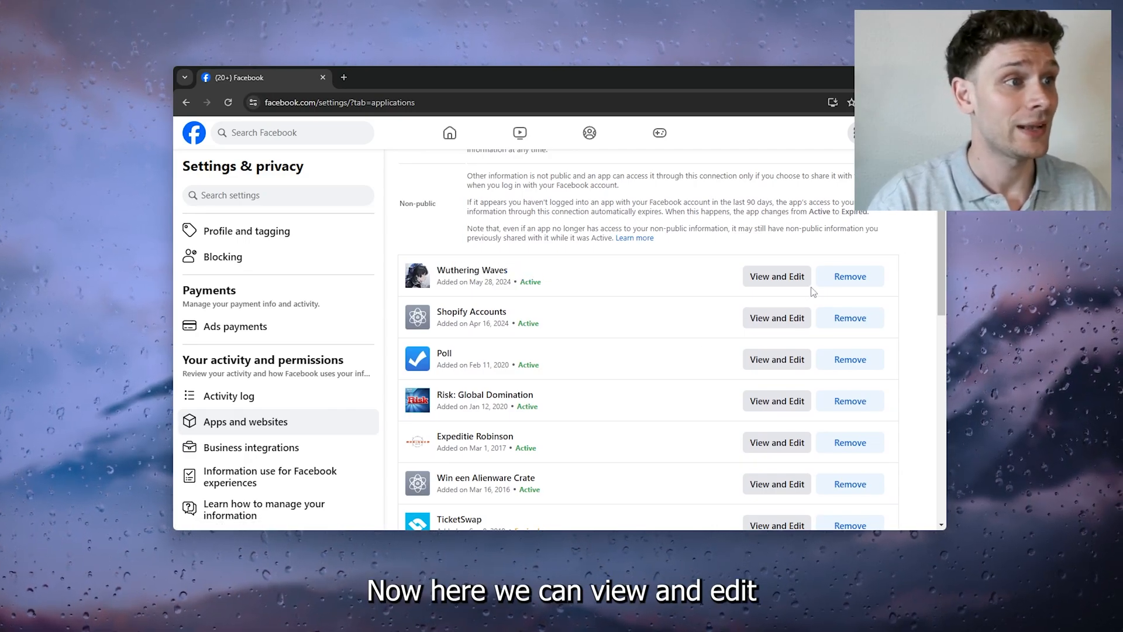
left_click(776, 275)
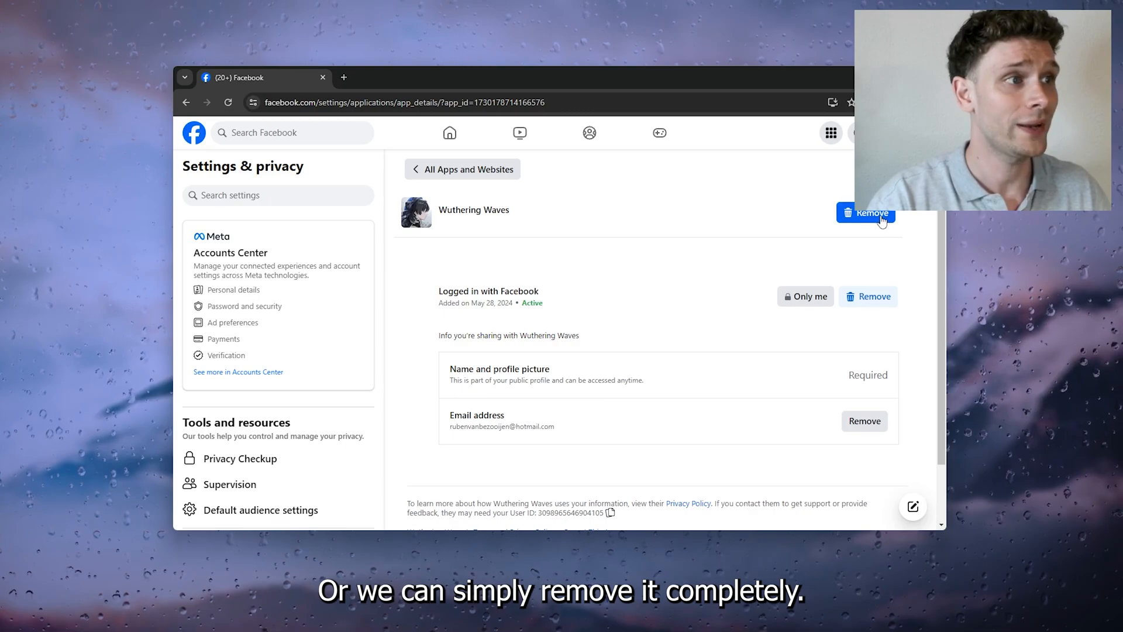
Step: Start removing Wuthering Waves using the Remove button on its details page
left_click(866, 213)
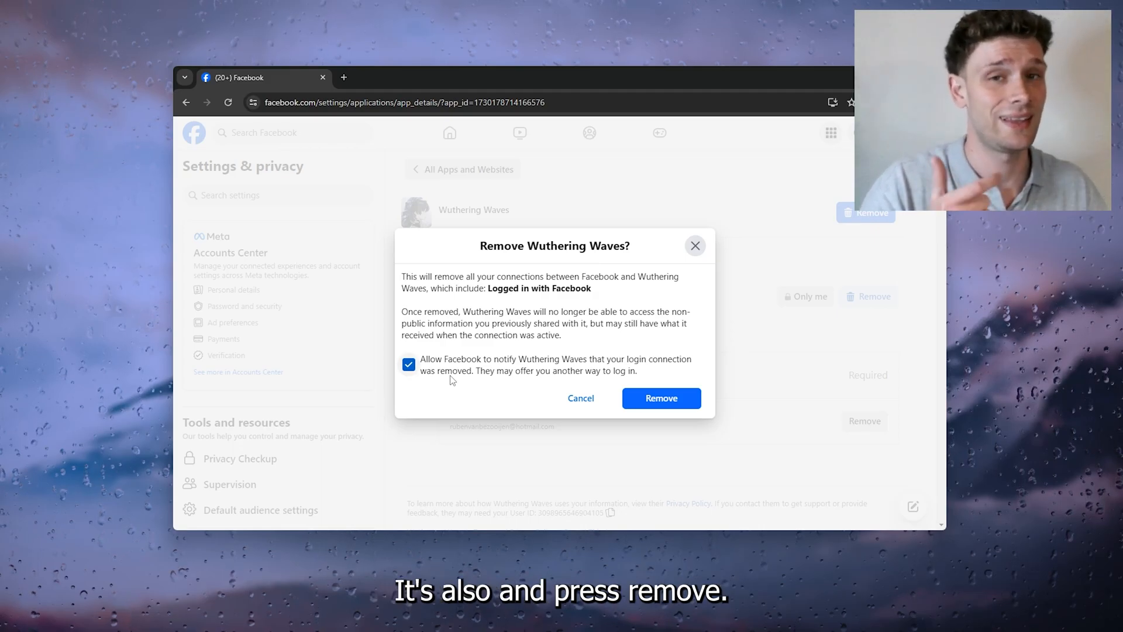
Step: Confirm Remove in the 'Remove Wuthering Waves?' dialog
left_click(660, 399)
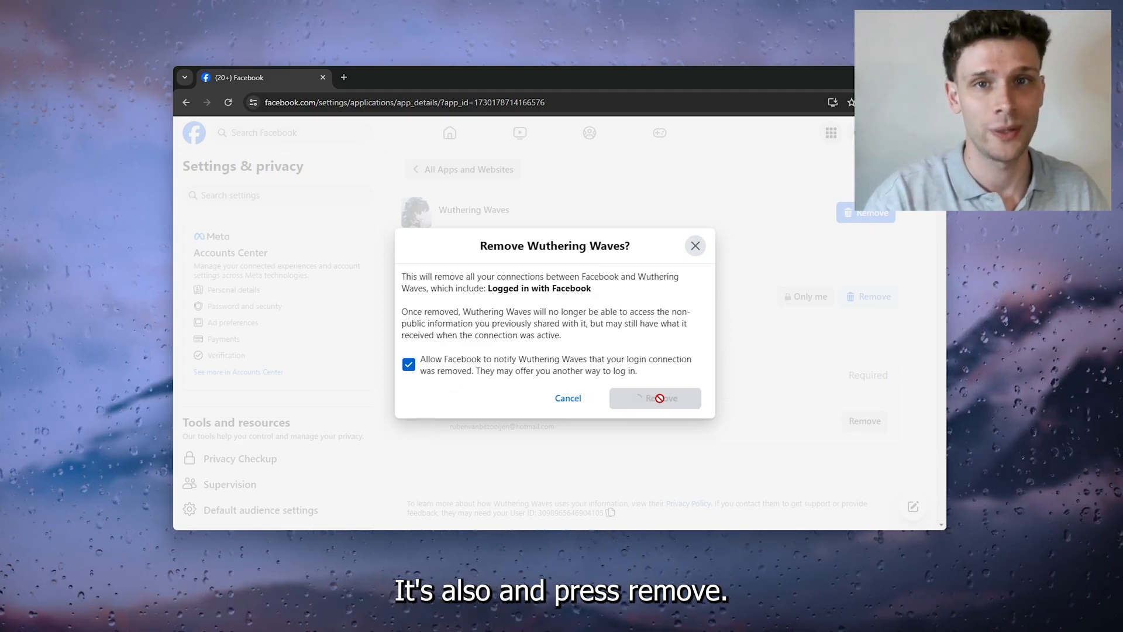
left_click(654, 398)
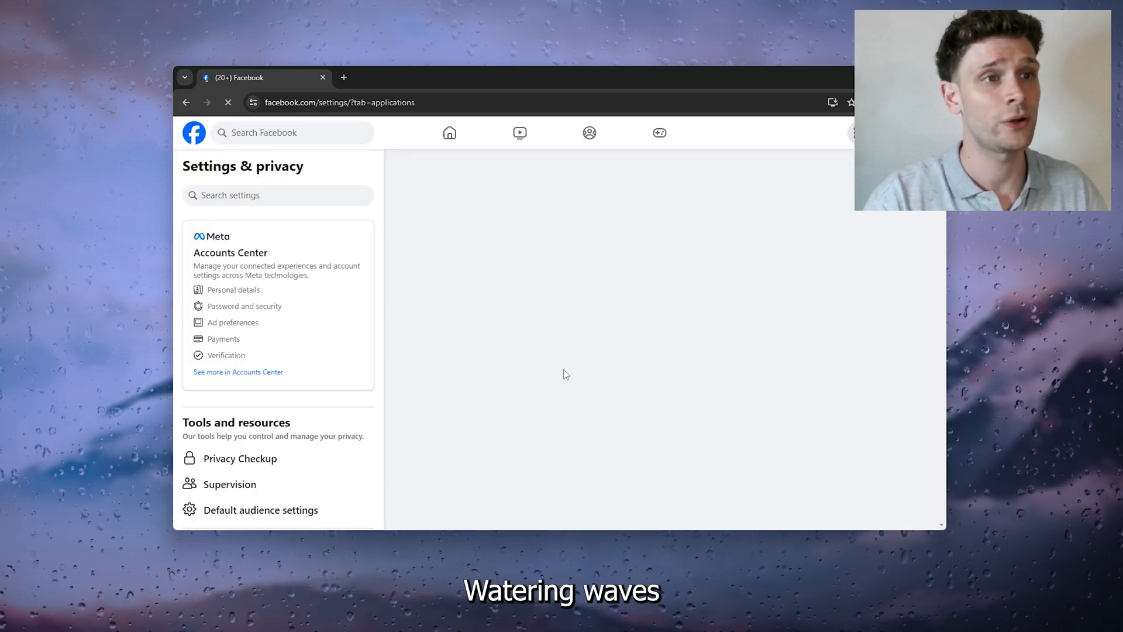